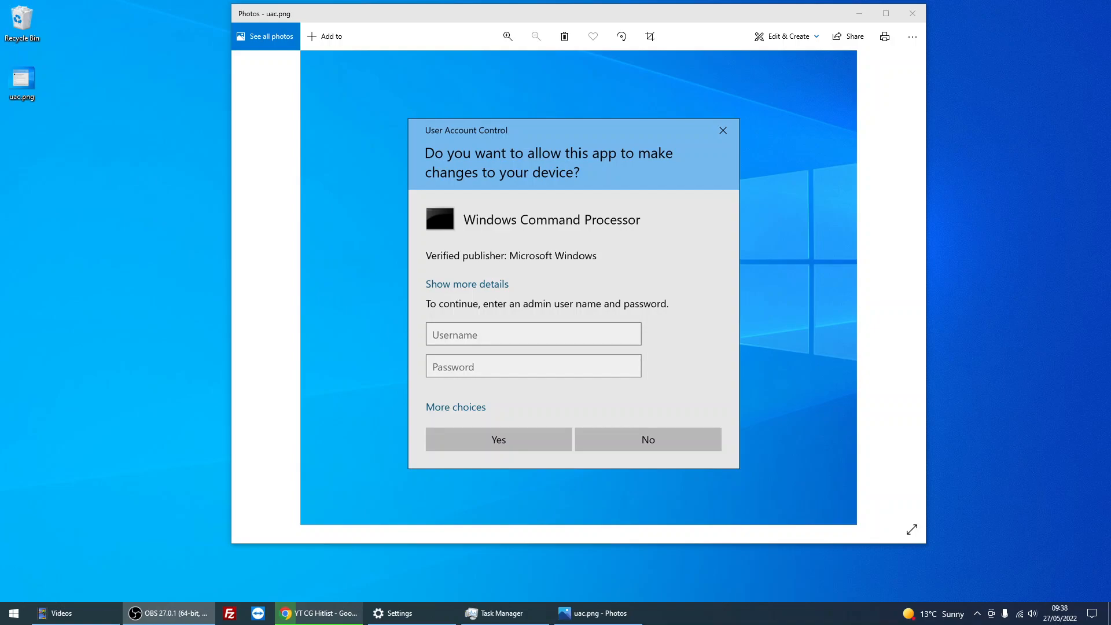
mouse_move(717, 178)
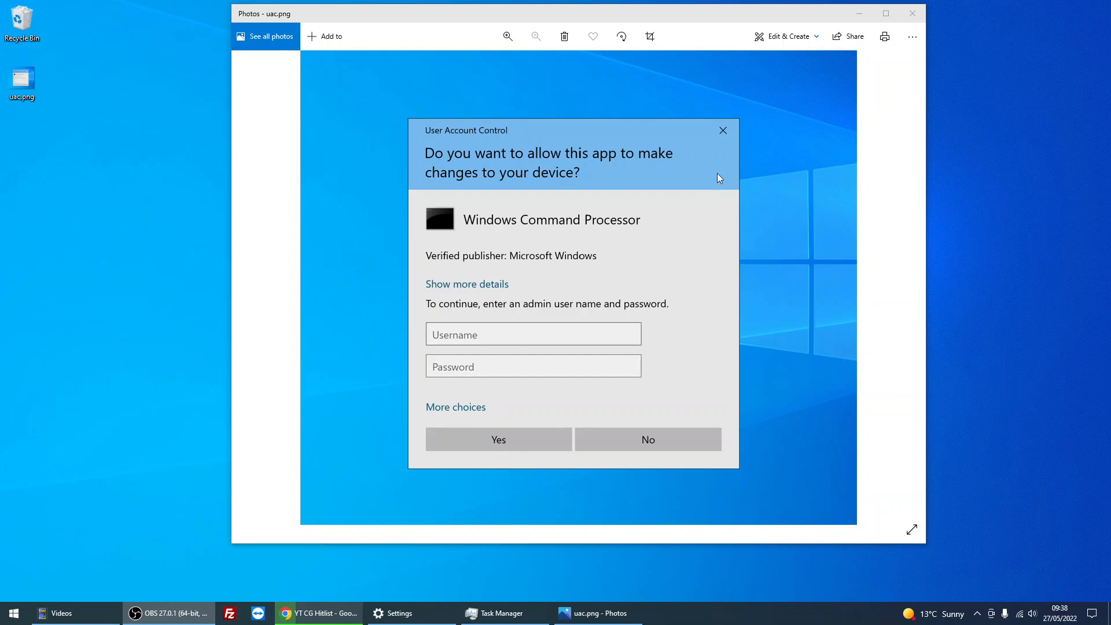
mouse_move(666, 225)
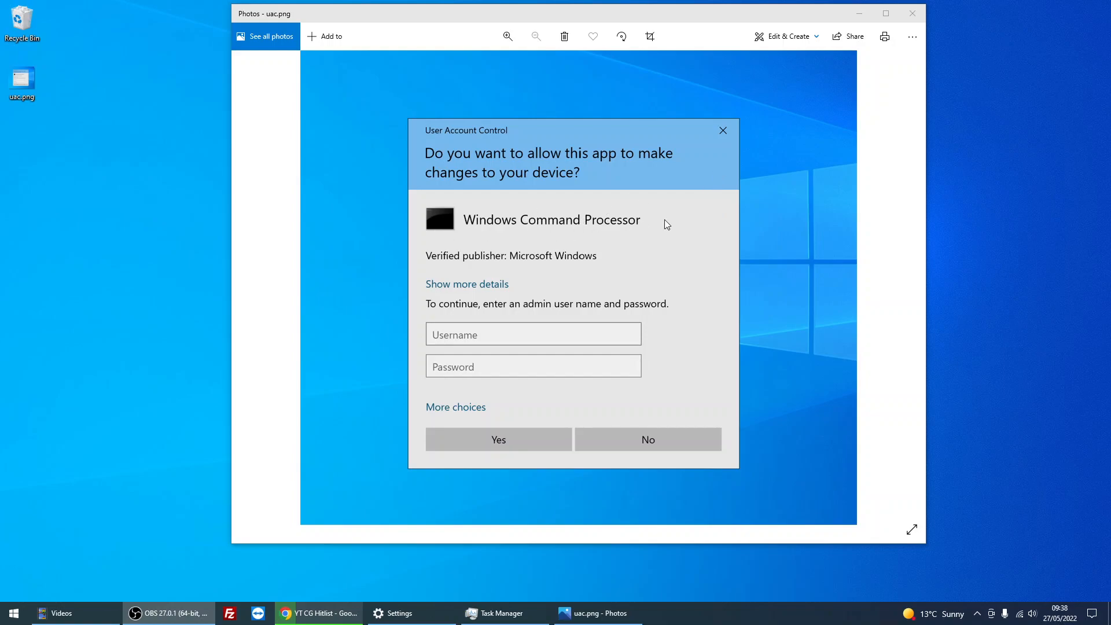
mouse_move(669, 233)
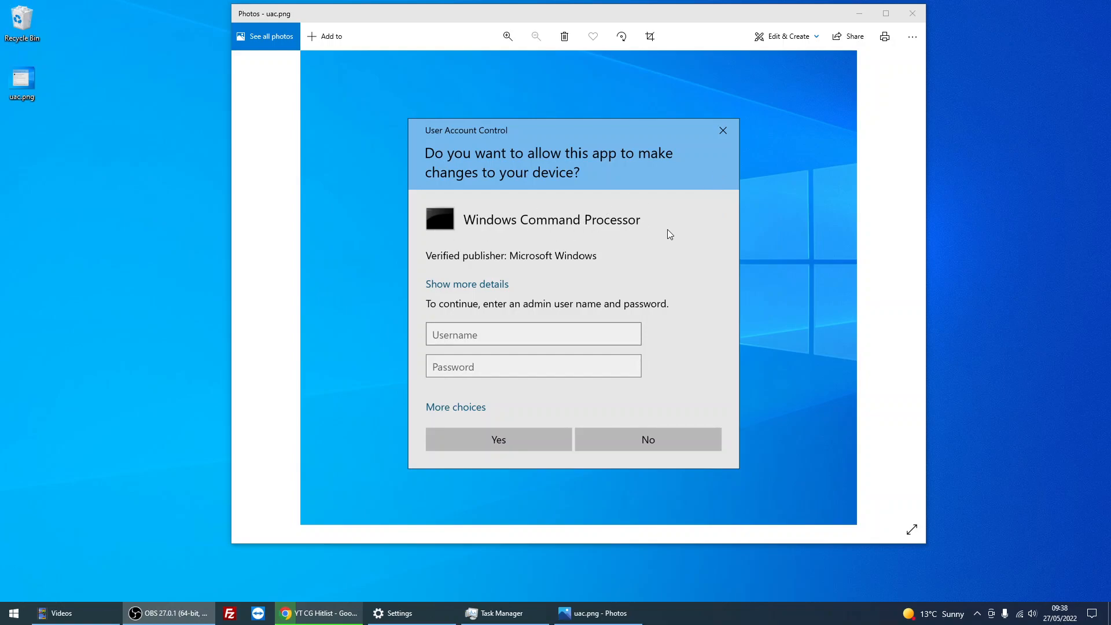
mouse_move(625, 195)
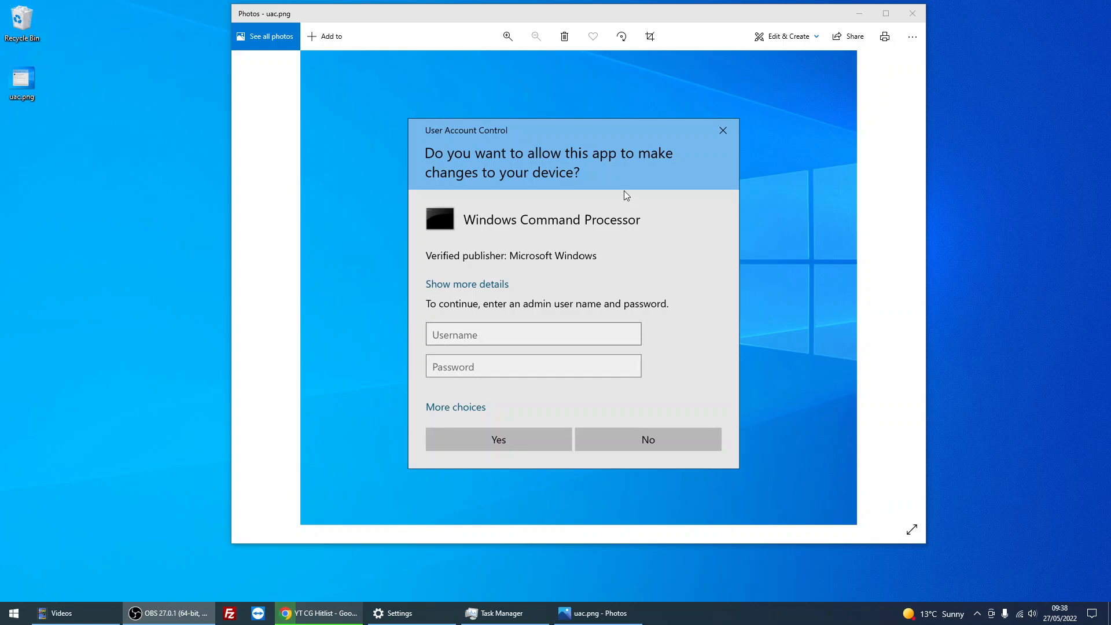
mouse_move(553, 220)
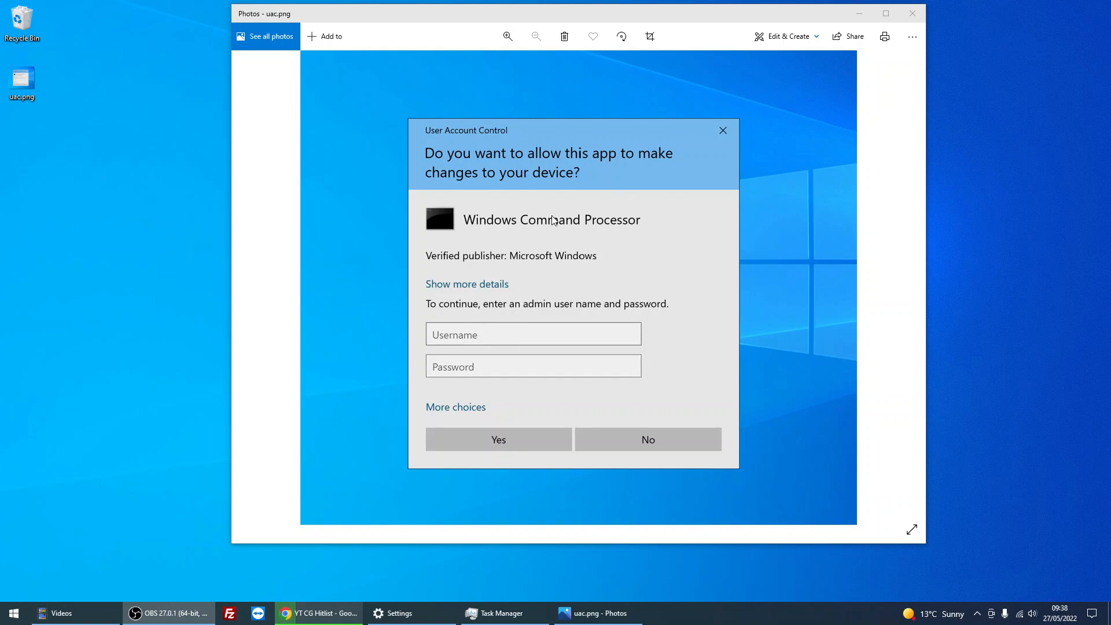
mouse_move(12, 613)
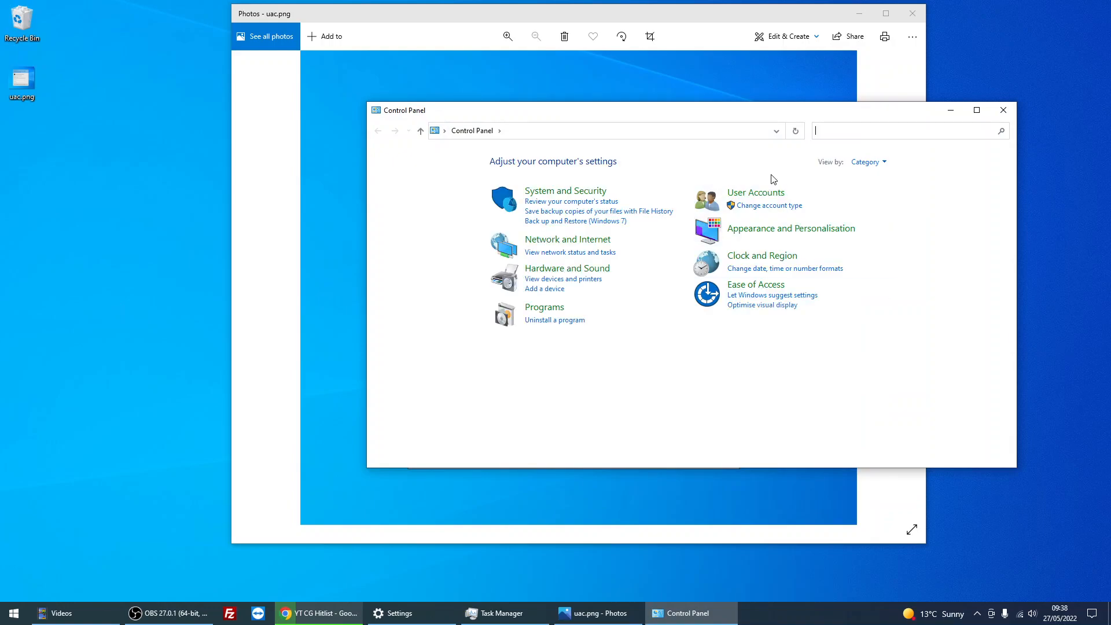
Move the Control Panel window aside and search for 'uac'.
left_click_drag(398, 110, 230, 116)
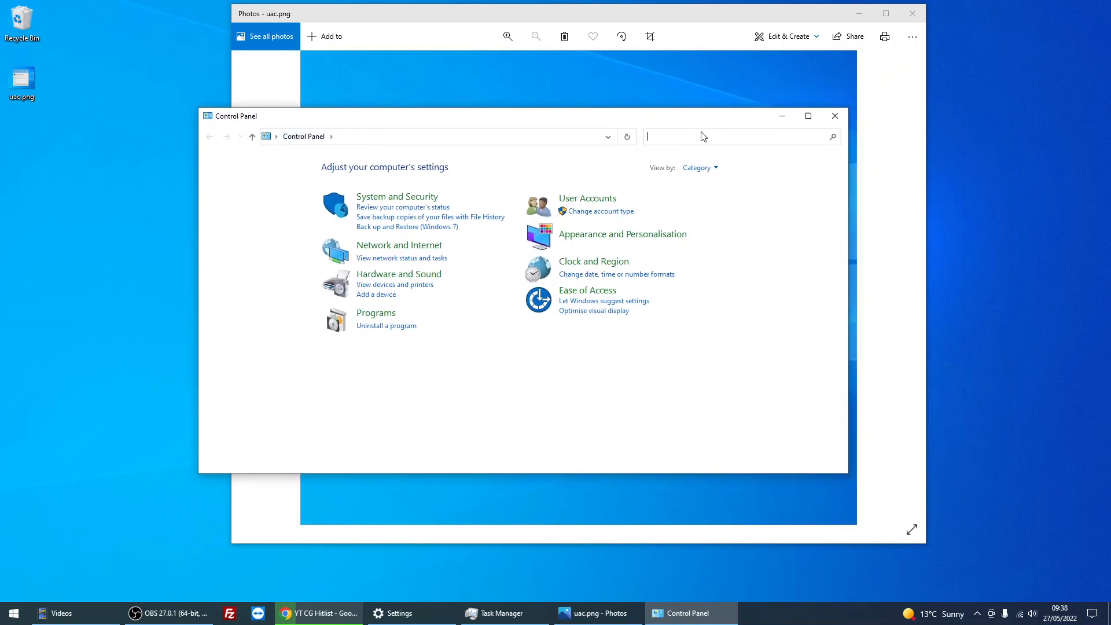
type("uac")
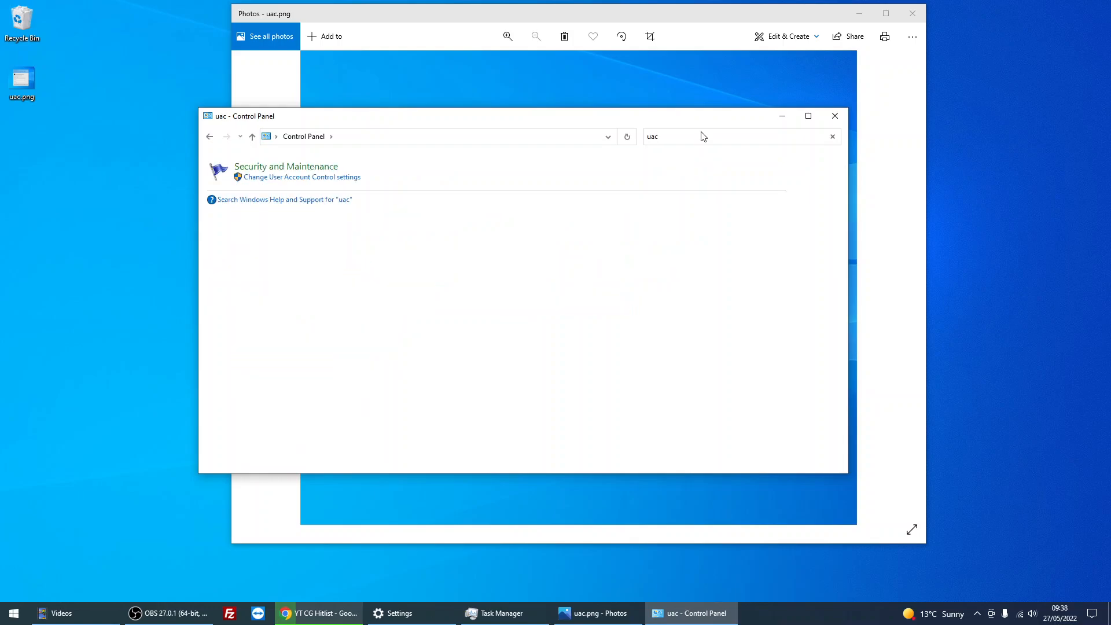
mouse_move(273, 177)
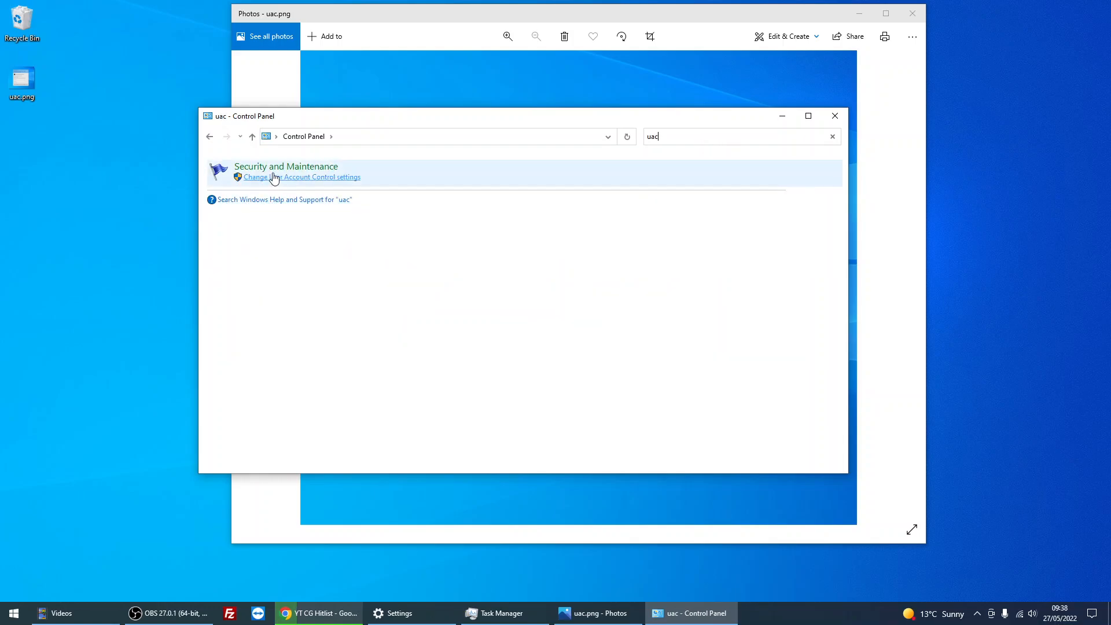
mouse_move(289, 189)
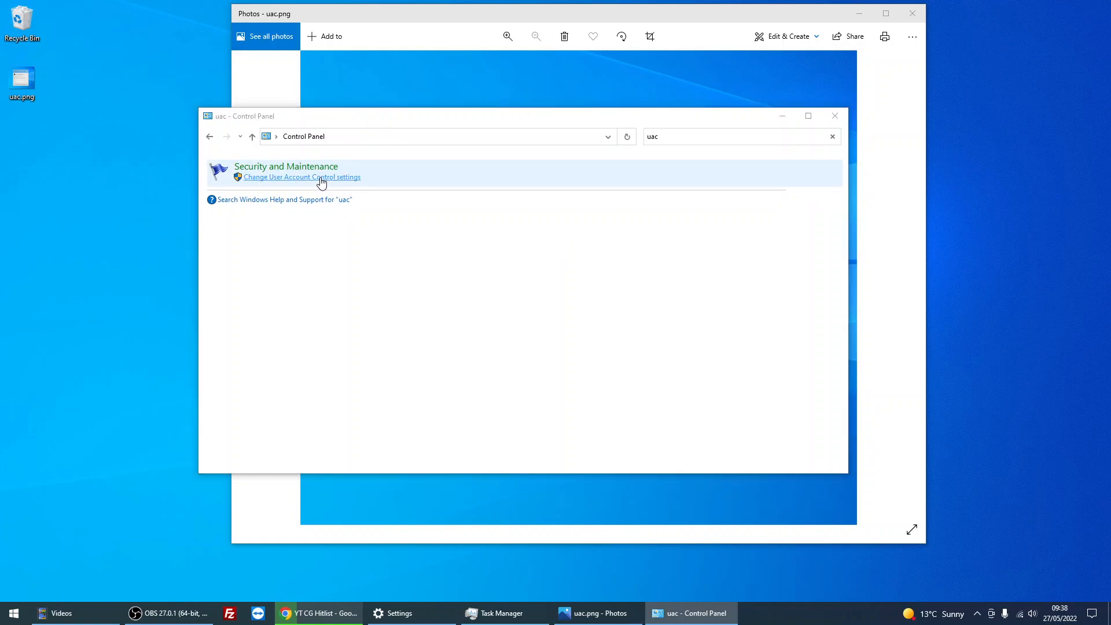
Open Change User Account Control settings and raise the slider to Always notify.
left_click(300, 176)
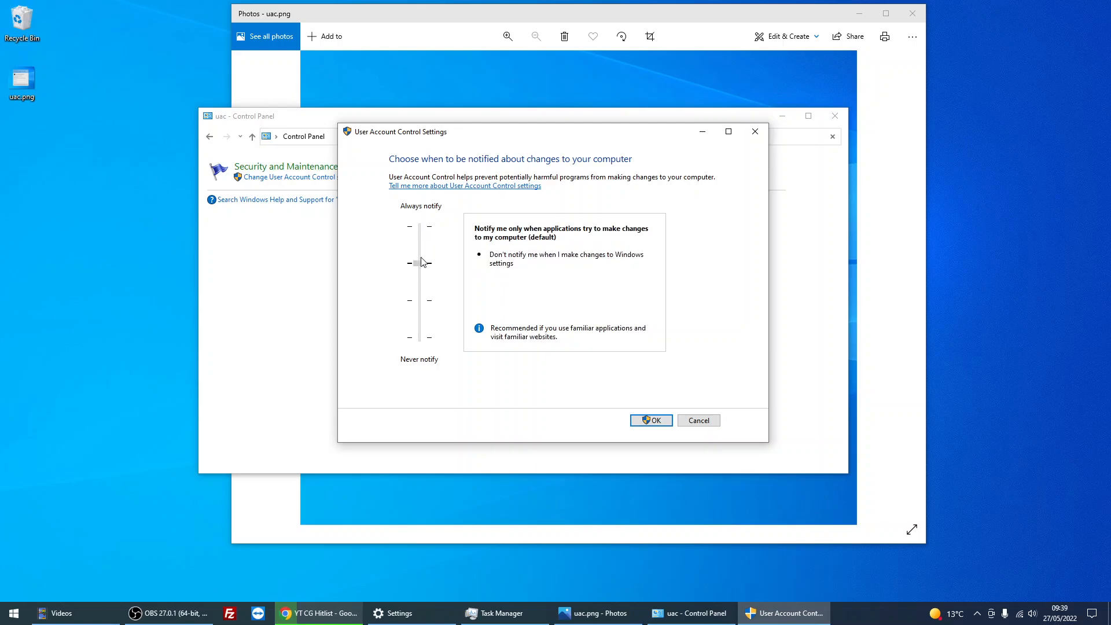
left_click_drag(414, 262, 418, 226)
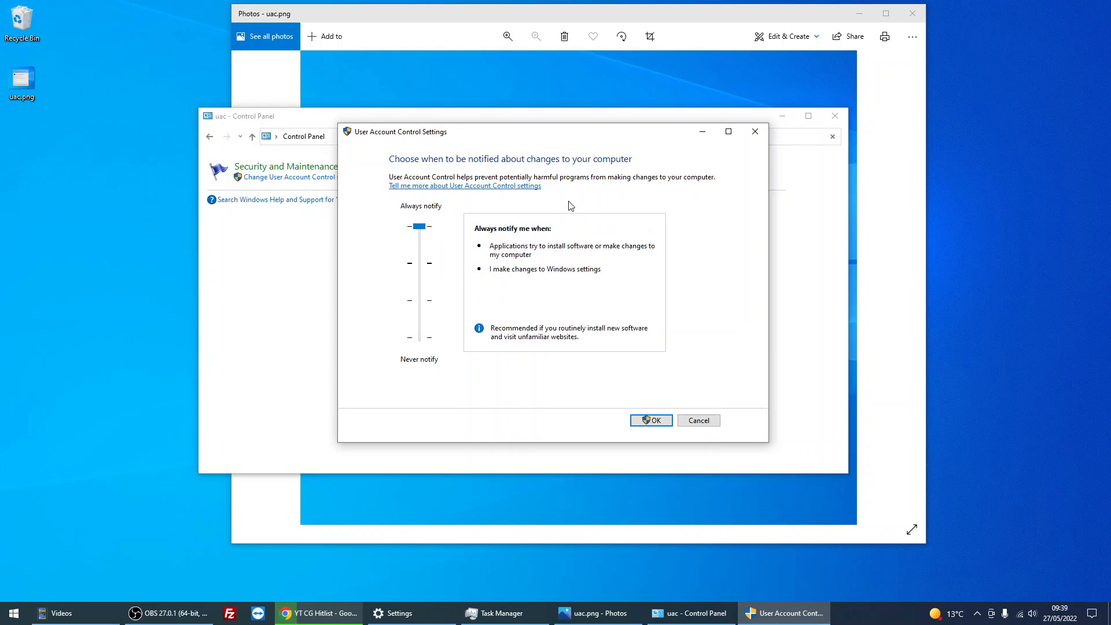
mouse_move(637, 473)
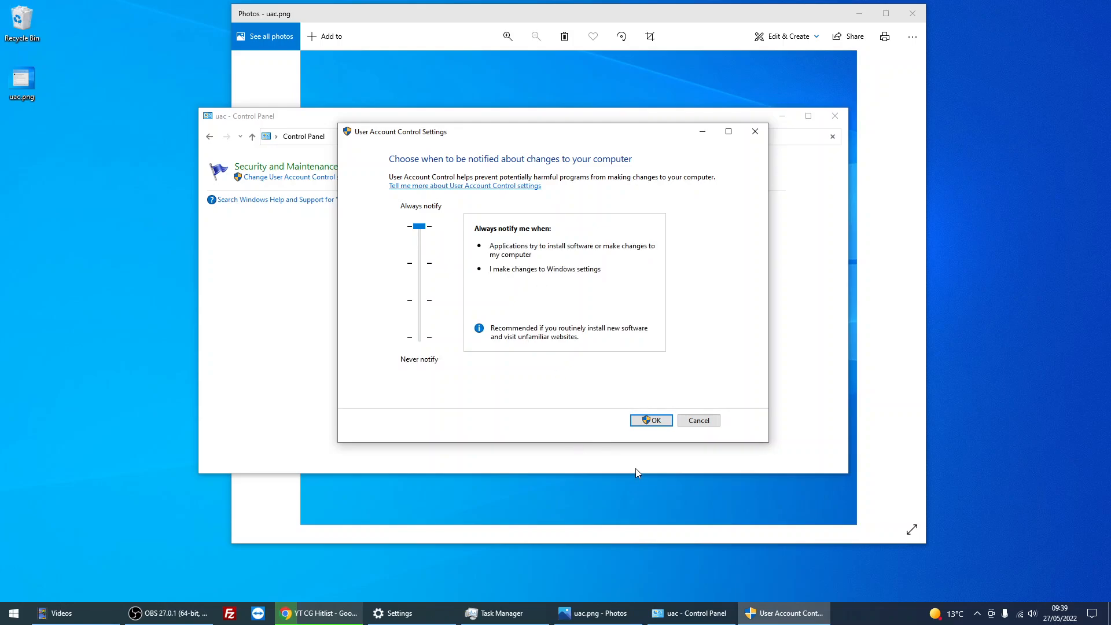
mouse_move(650, 420)
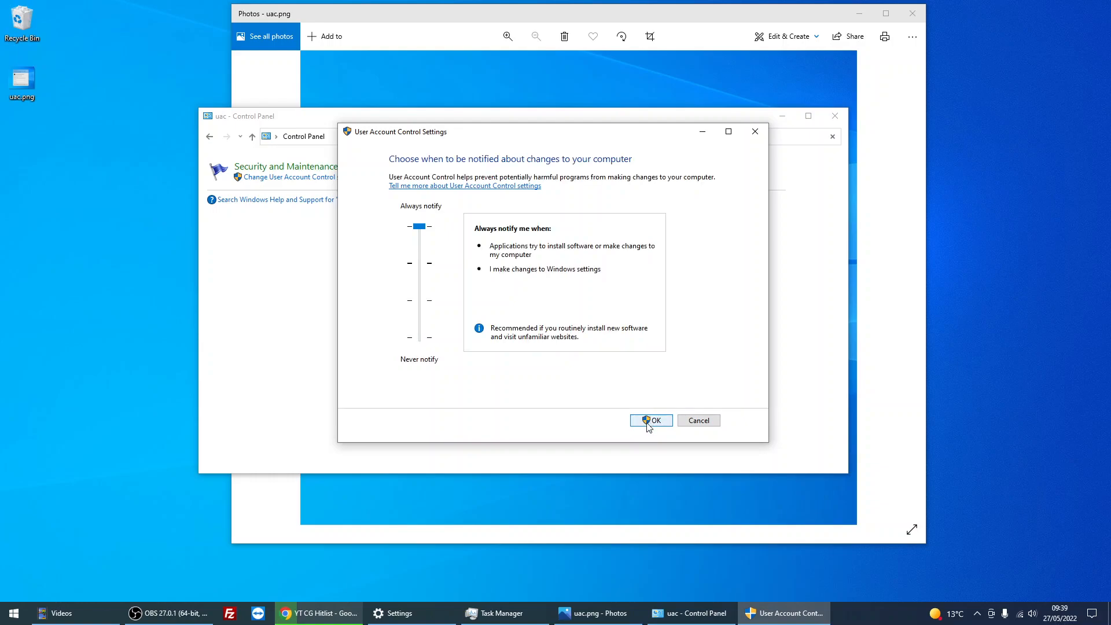
Close Photos and lower the UAC slider to Never notify.
left_click(650, 419)
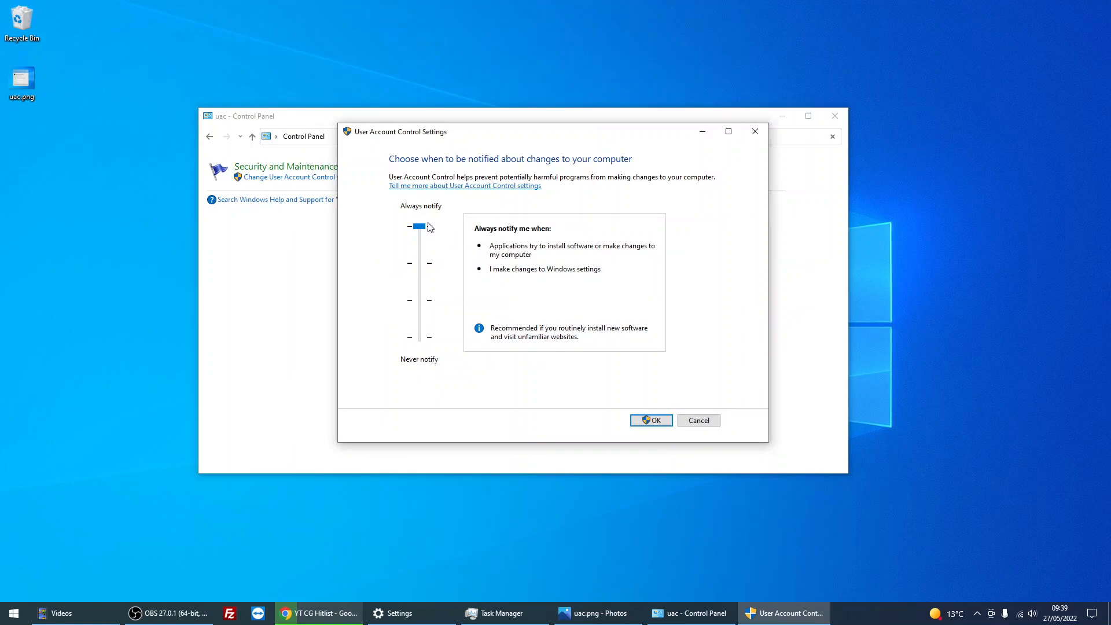
left_click_drag(419, 226, 419, 337)
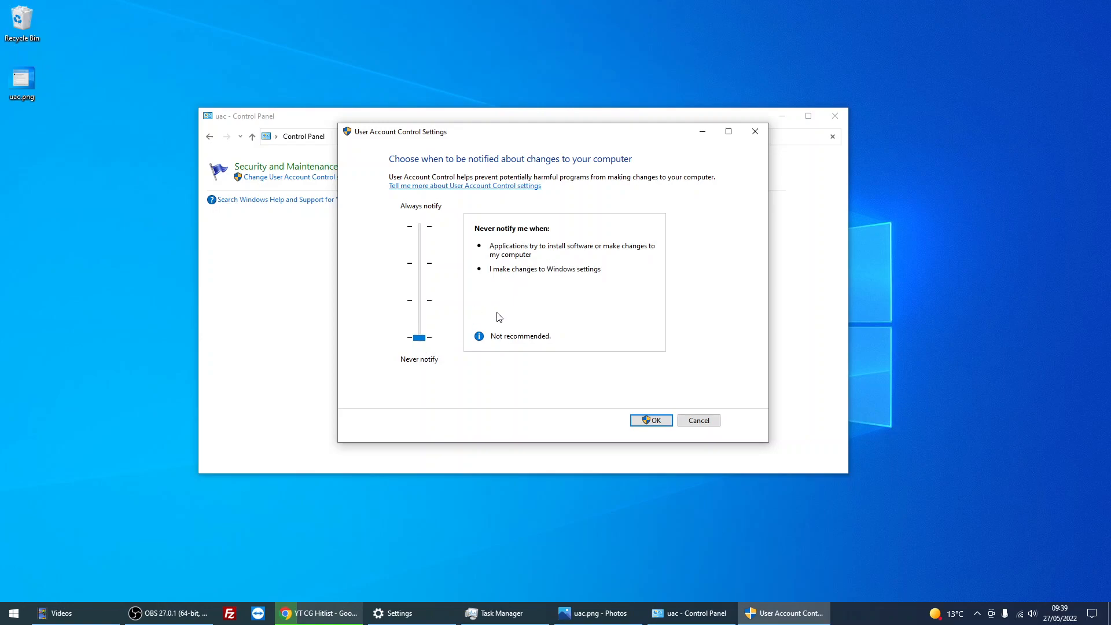
mouse_move(537, 424)
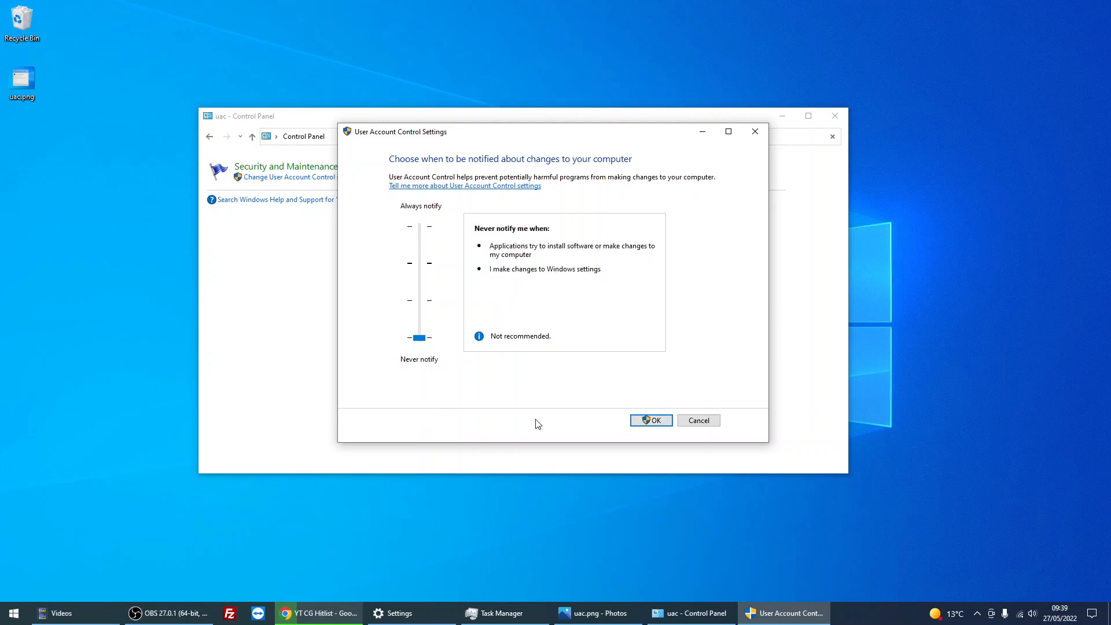
mouse_move(520, 405)
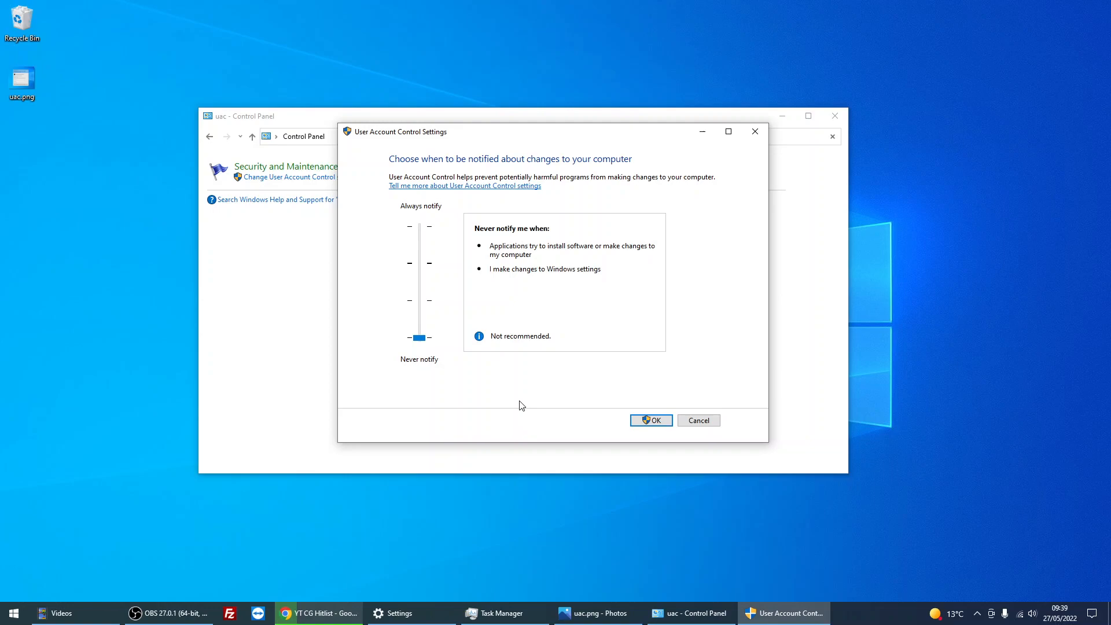
mouse_move(528, 404)
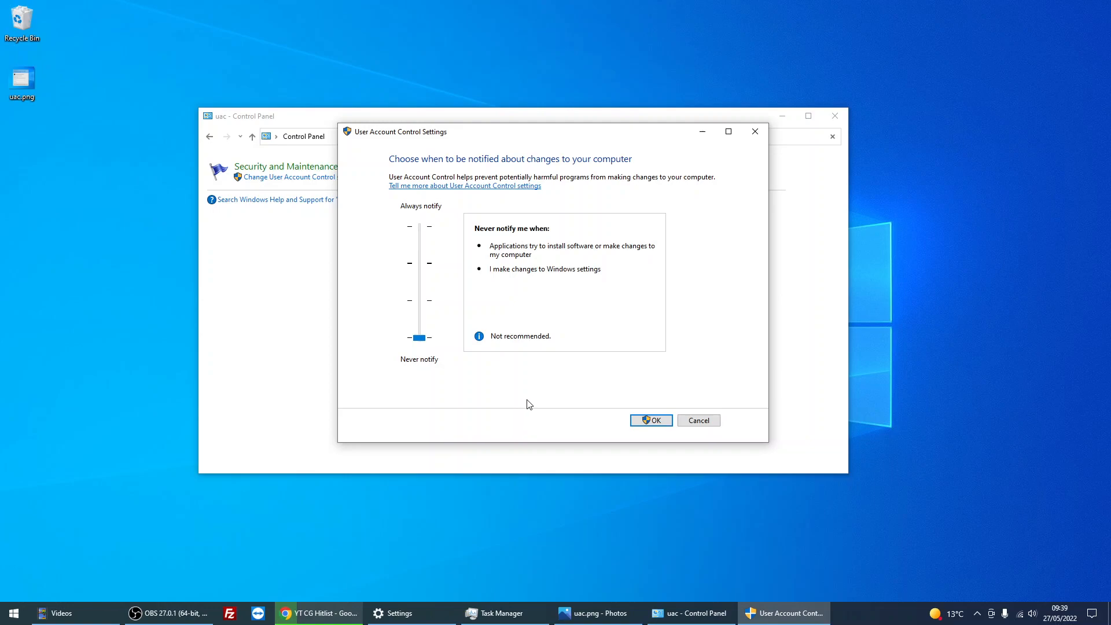